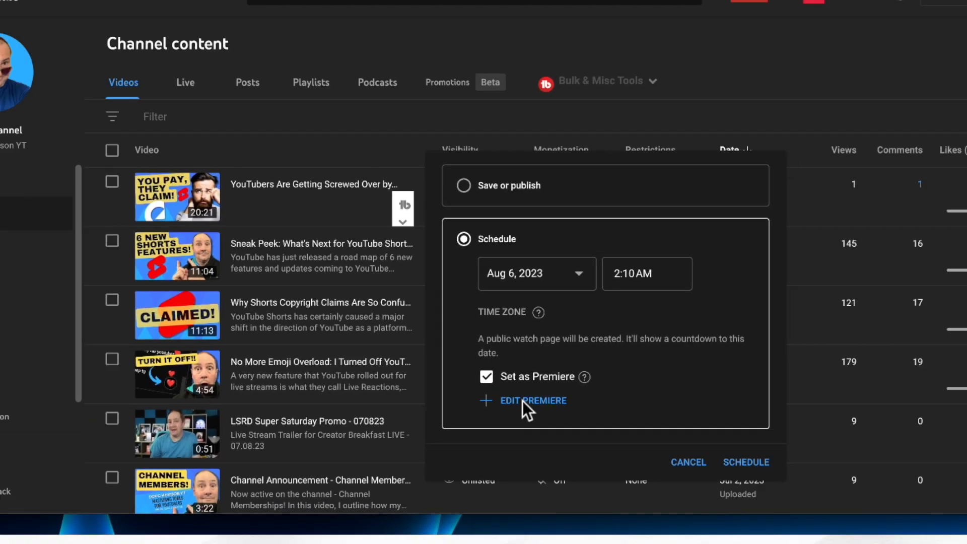
Step: Bring up the Edit Premiere settings showing the Funky 2-minute countdown theme
left_click(533, 400)
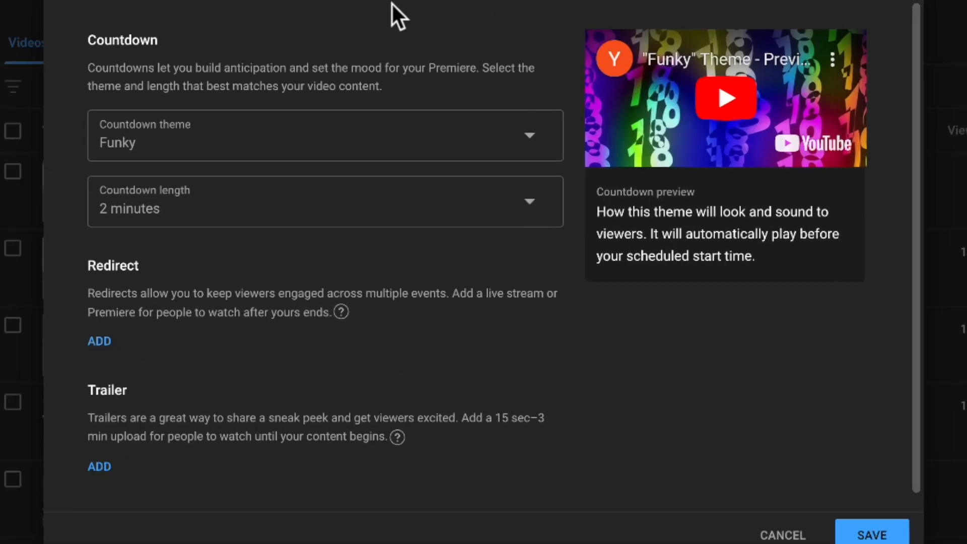
mouse_move(763, 284)
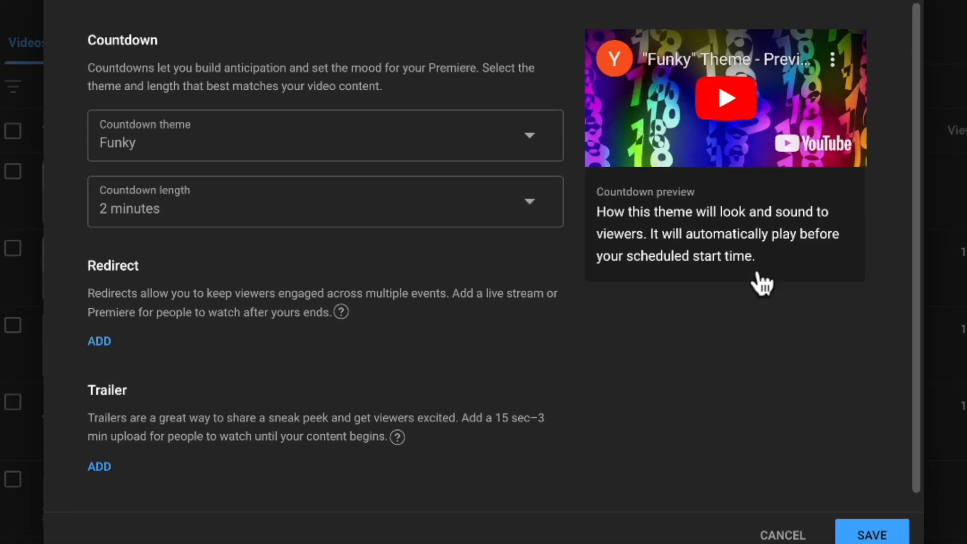
mouse_move(561, 249)
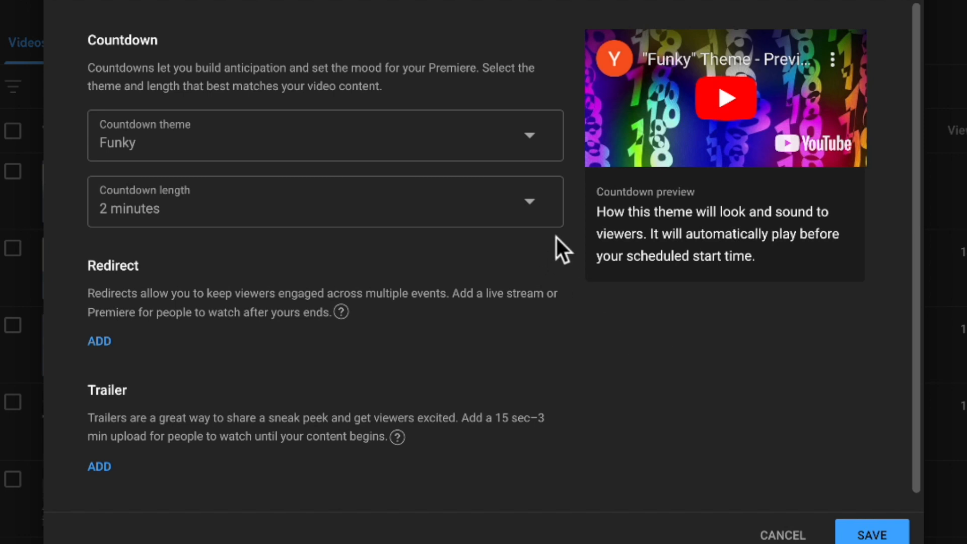
left_click(326, 135)
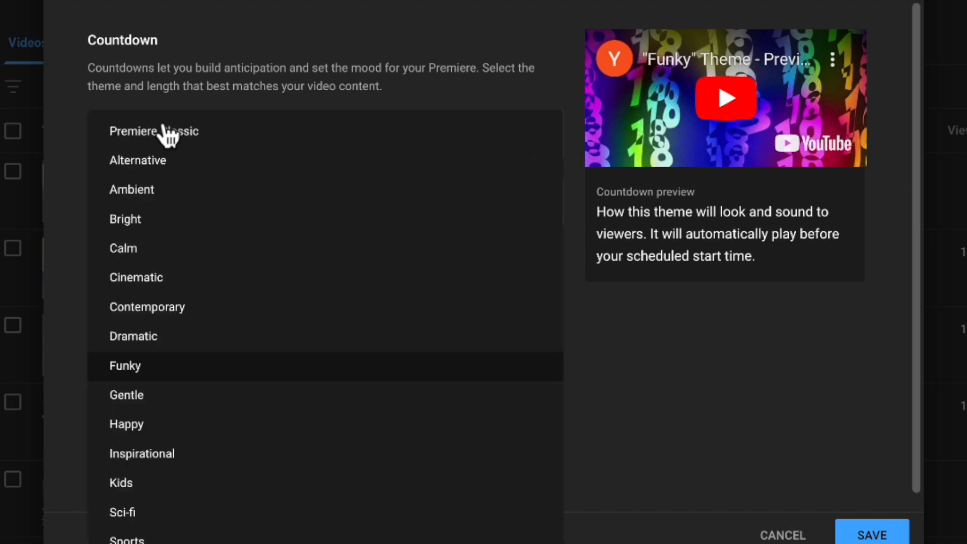
left_click(153, 130)
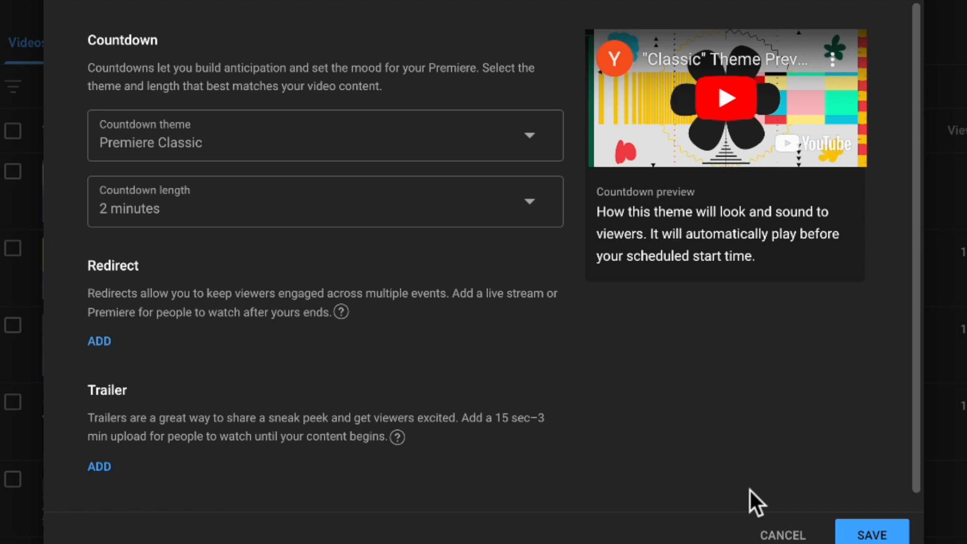
left_click(725, 97)
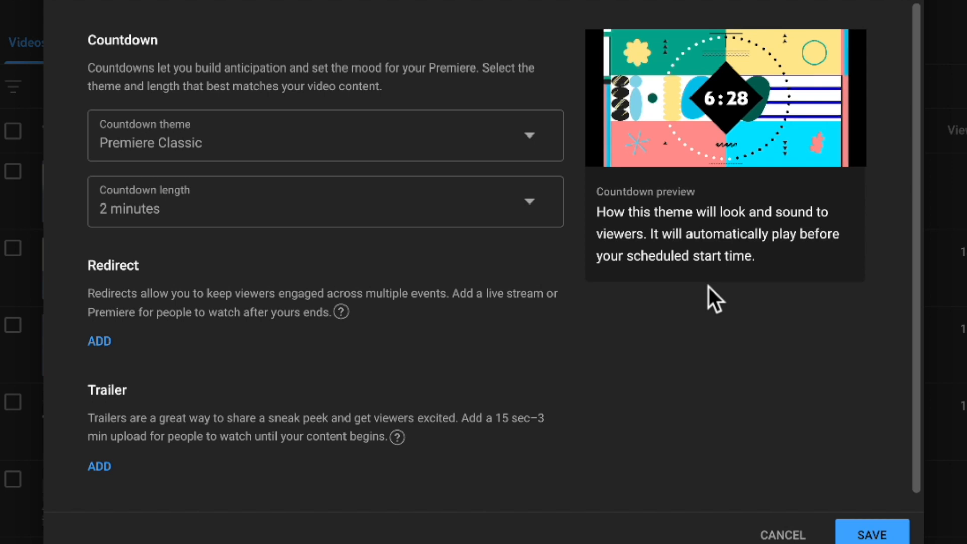
left_click(726, 98)
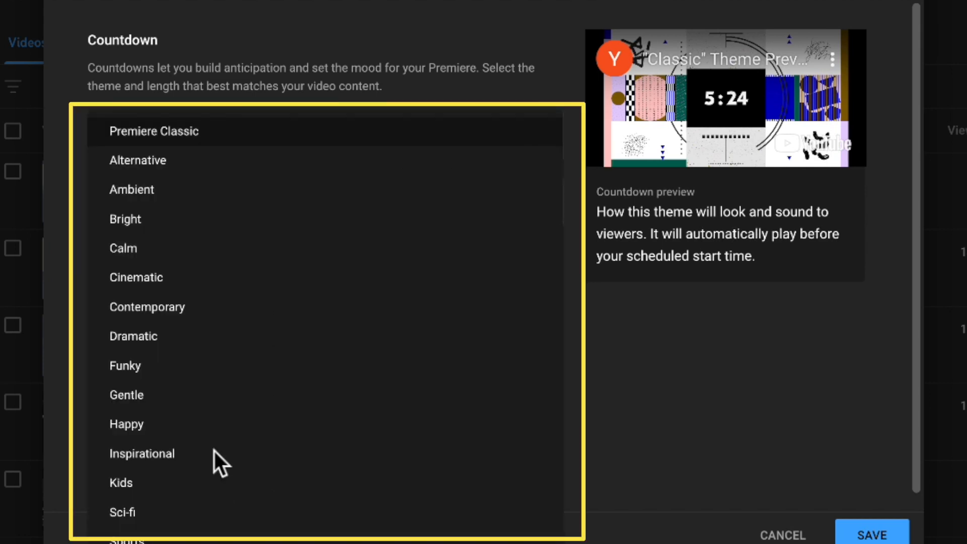
mouse_move(224, 183)
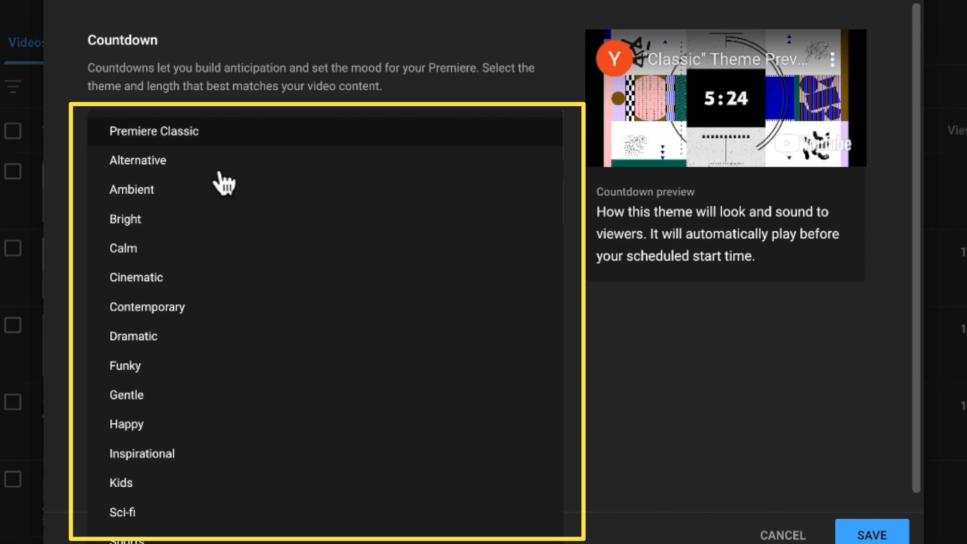
mouse_move(199, 245)
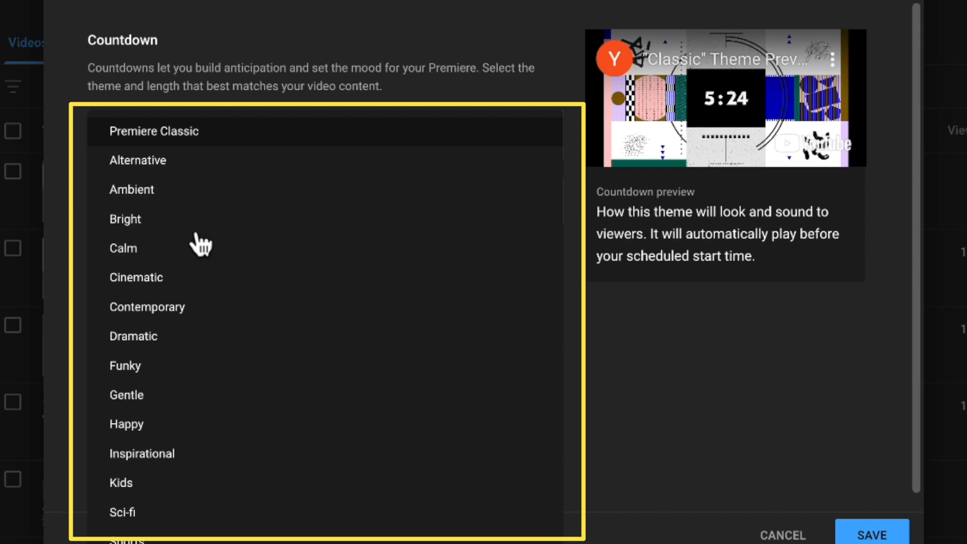
left_click(125, 365)
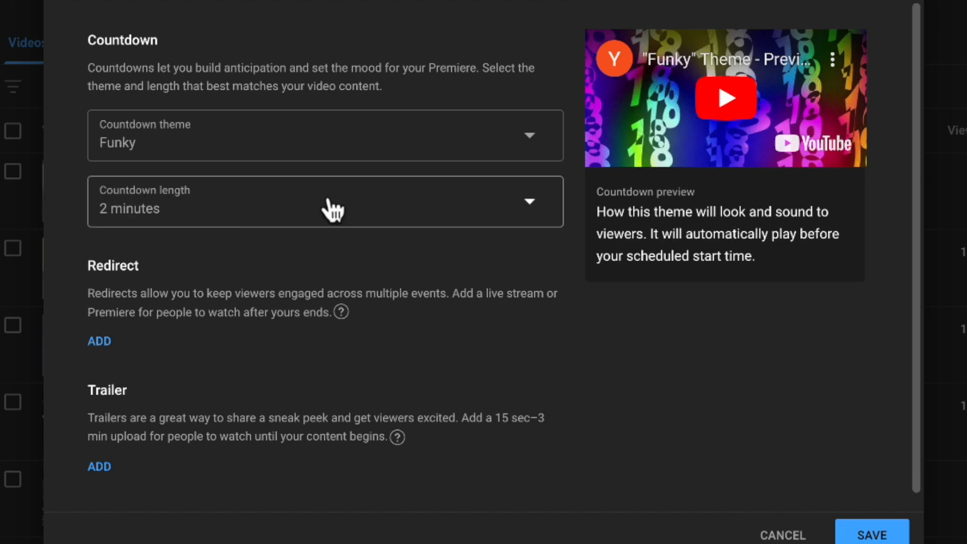
left_click(326, 202)
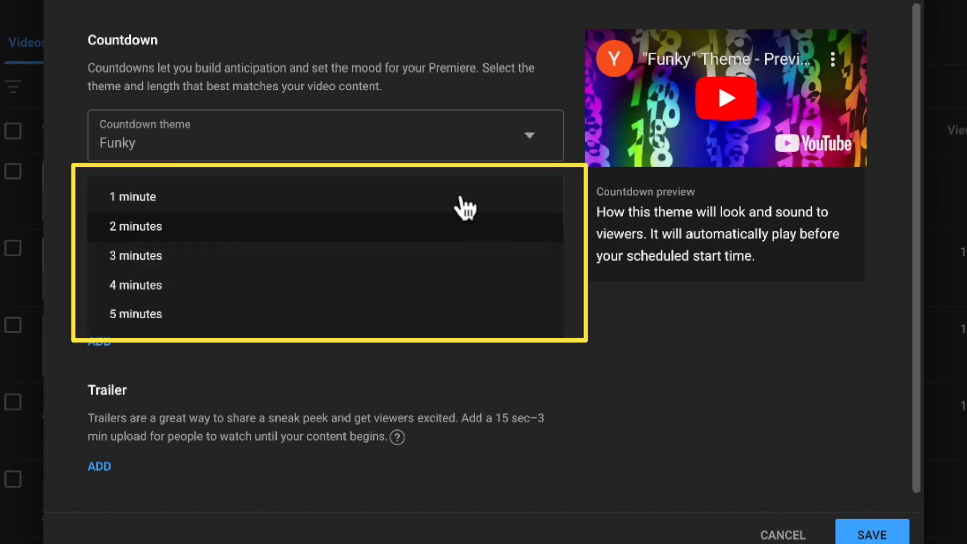
mouse_move(134, 323)
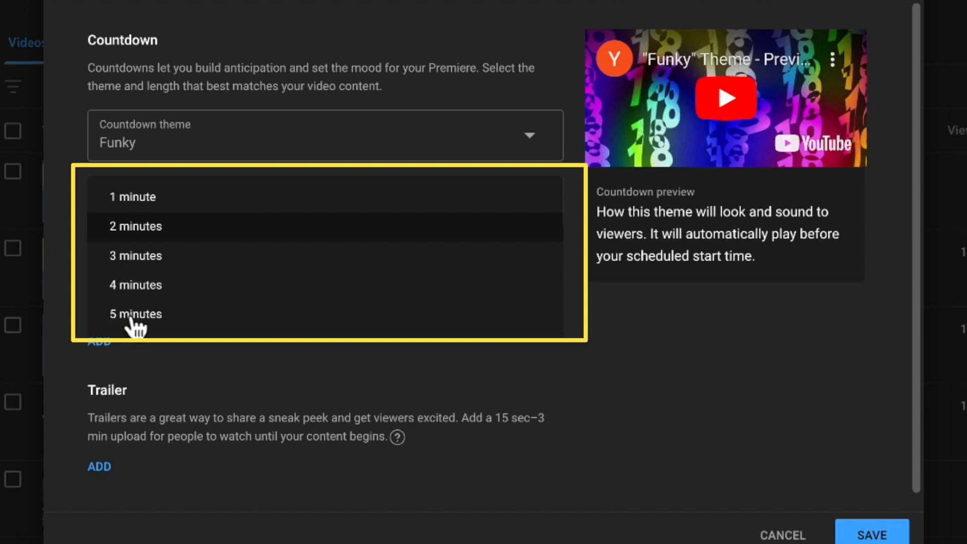
mouse_move(154, 250)
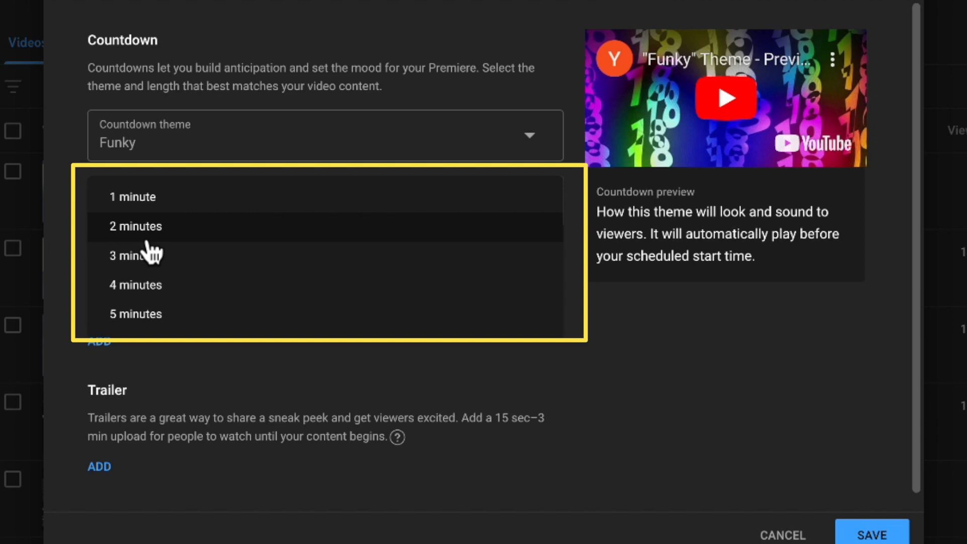
mouse_move(142, 235)
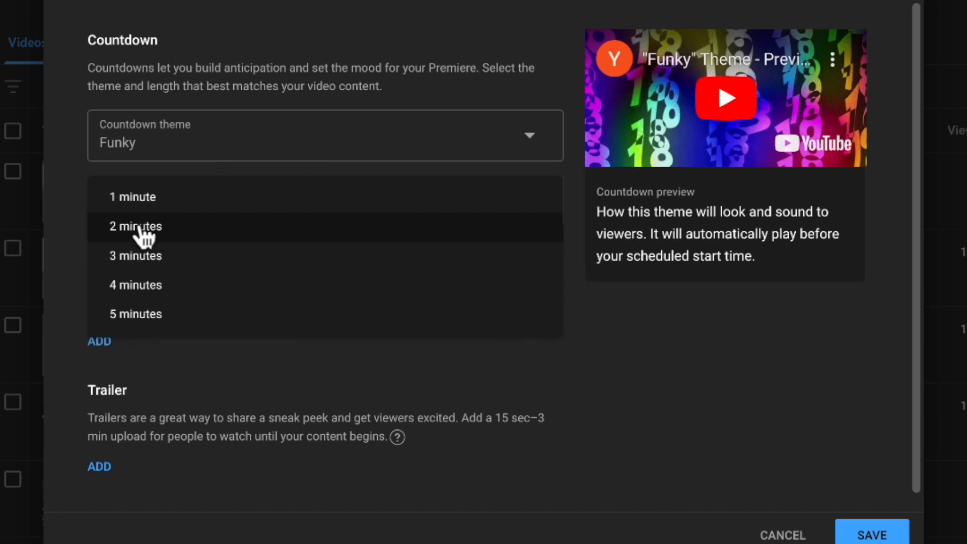
left_click(135, 226)
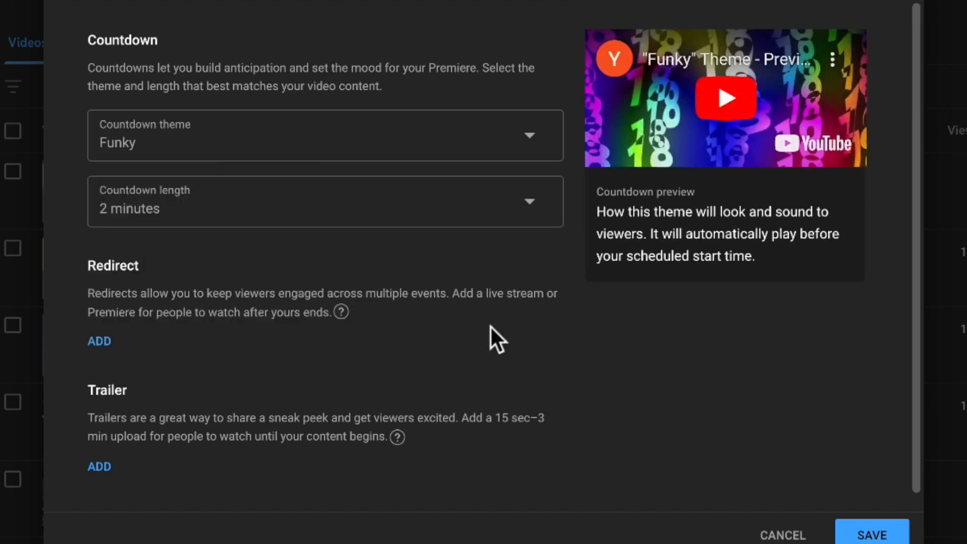
mouse_move(672, 349)
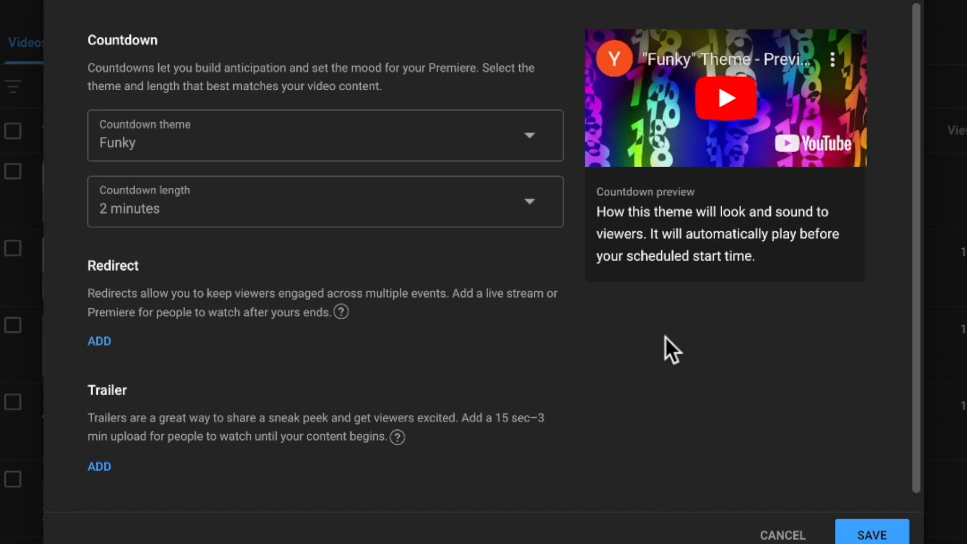
mouse_move(133, 323)
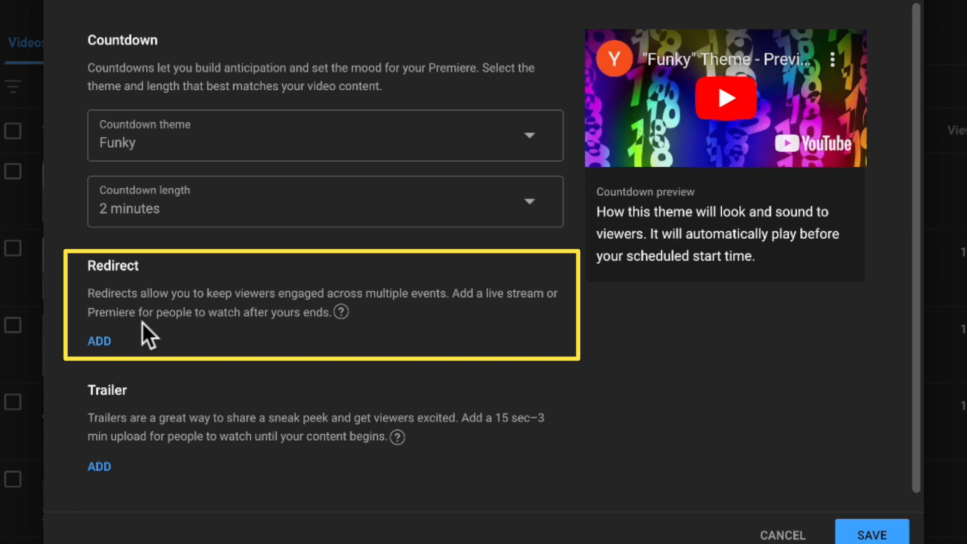
mouse_move(900, 7)
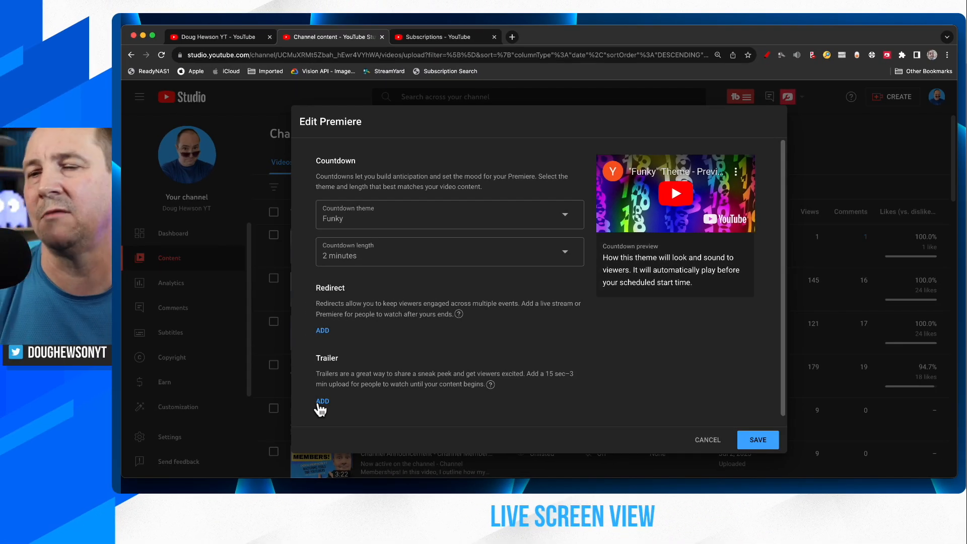
mouse_move(616, 410)
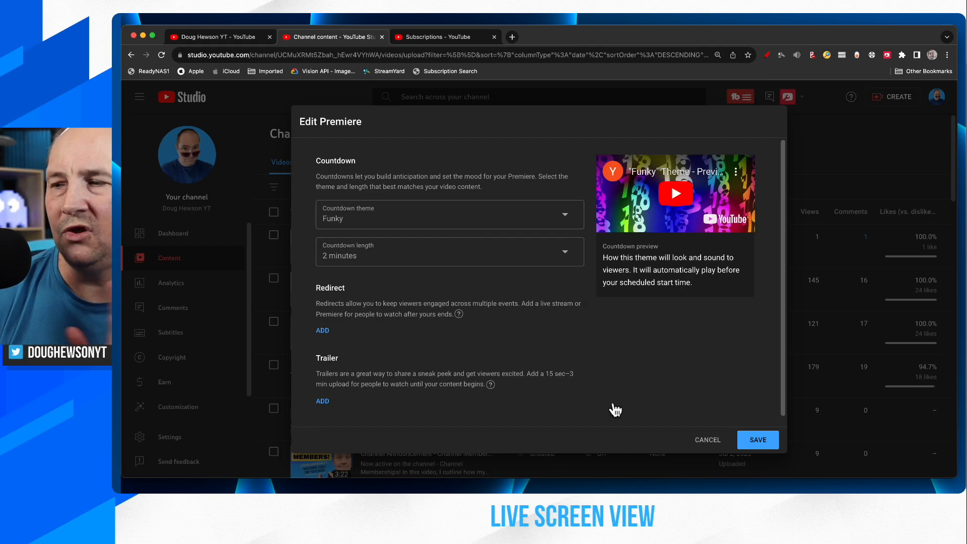
Step: Save the Funky 2-minute countdown, schedule the Aug 6, 2023 Premiere, and view its upcoming watch page
left_click(707, 440)
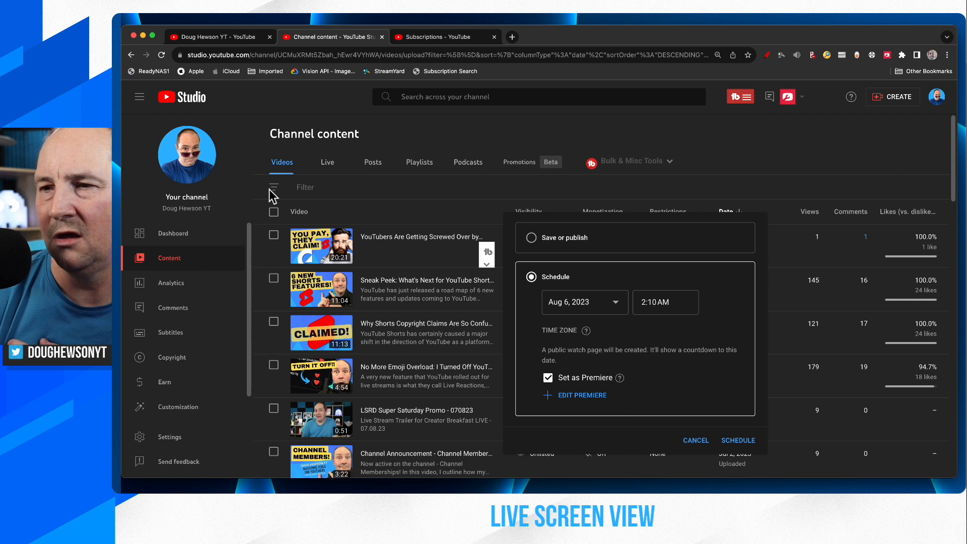
mouse_move(276, 179)
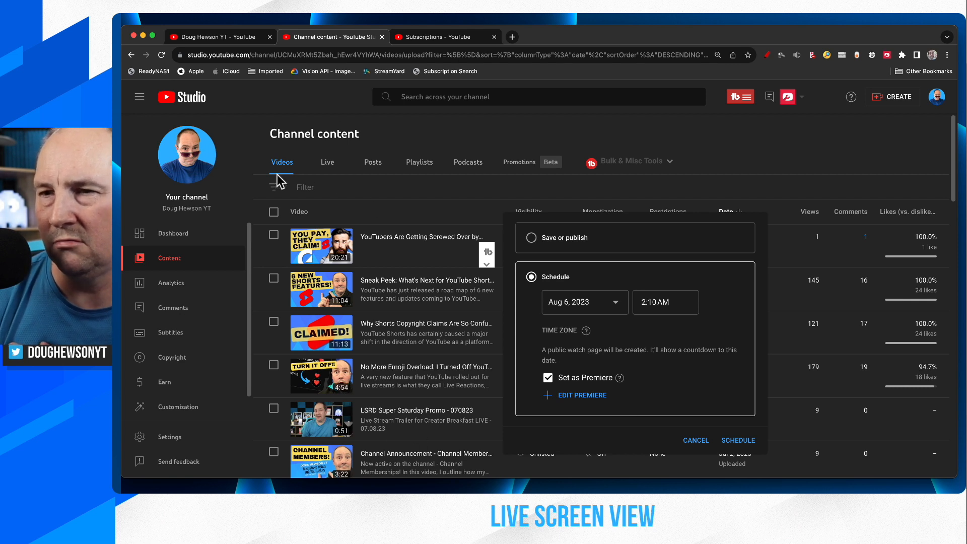
mouse_move(520, 435)
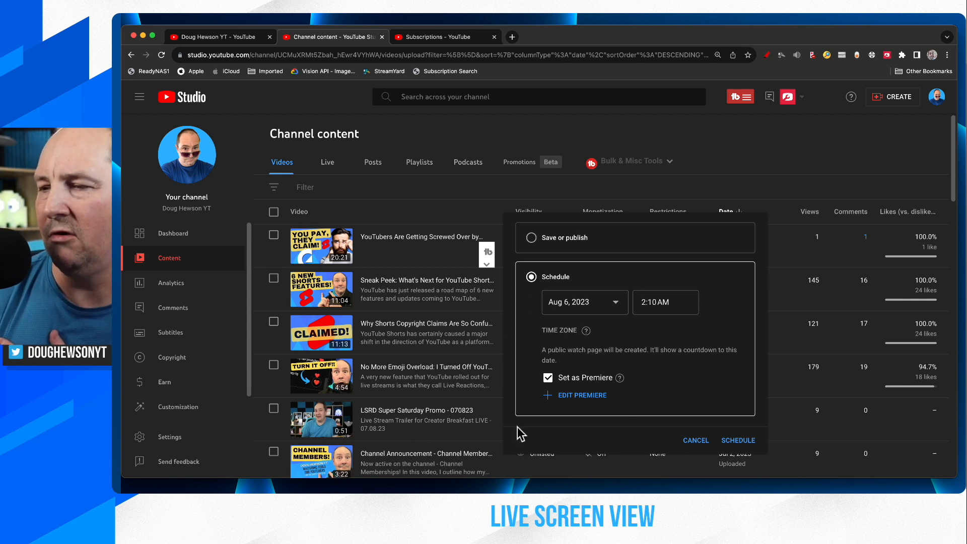
mouse_move(598, 295)
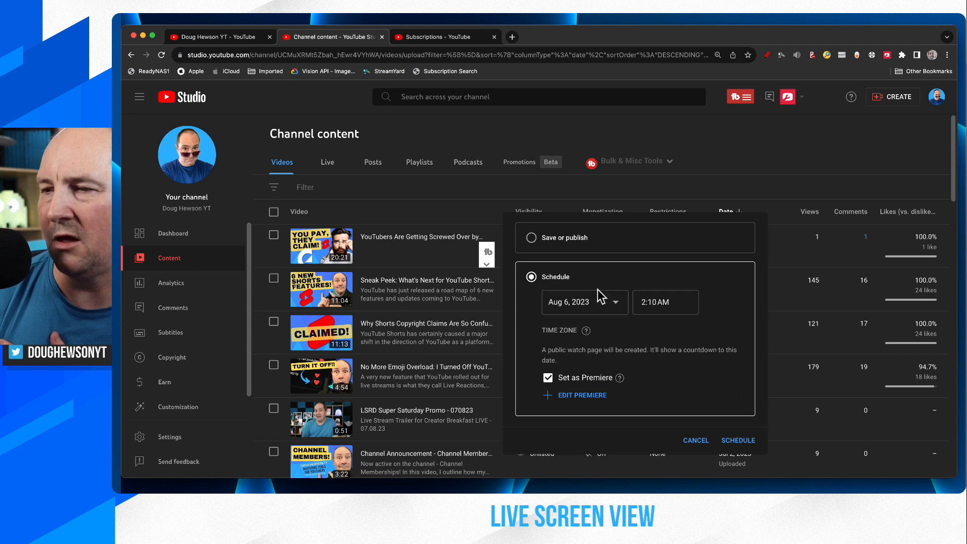
mouse_move(614, 405)
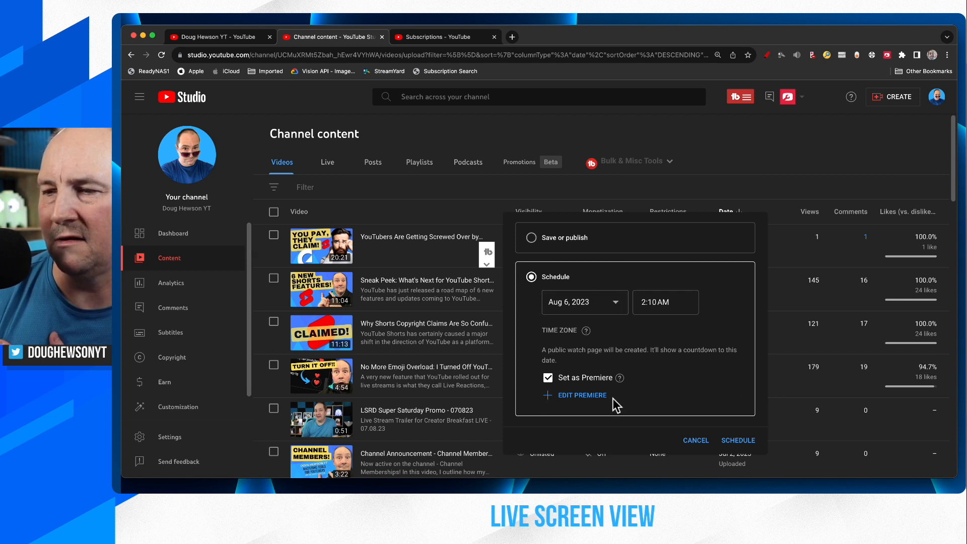
mouse_move(615, 407)
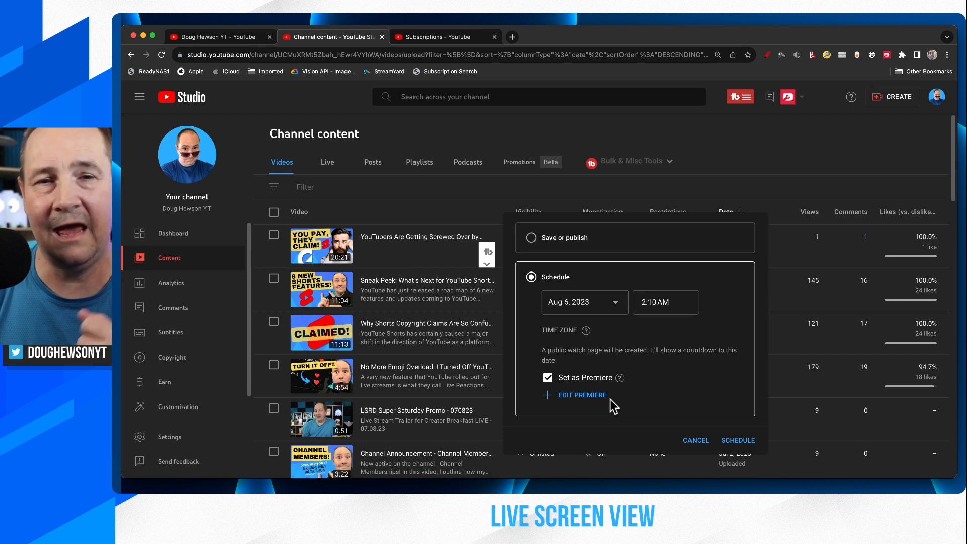
mouse_move(729, 446)
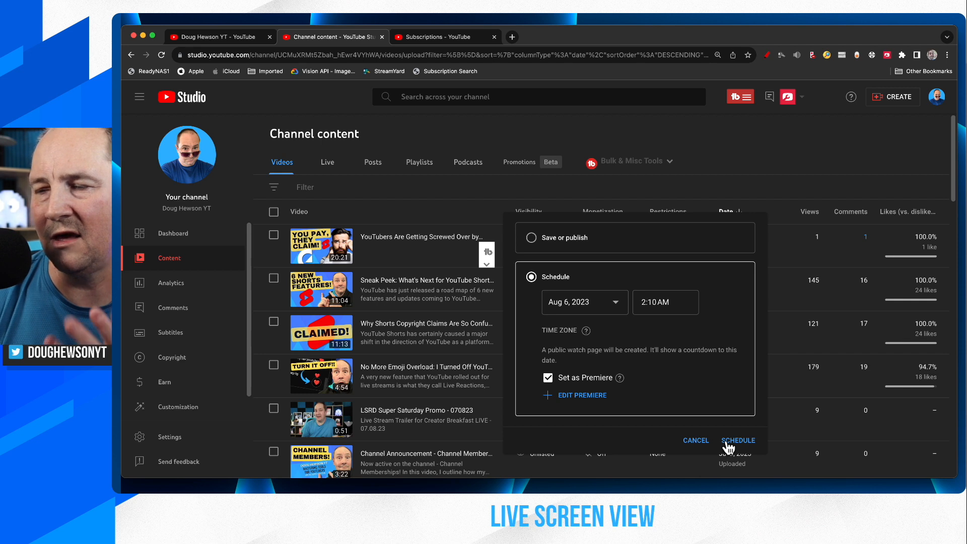
left_click(737, 440)
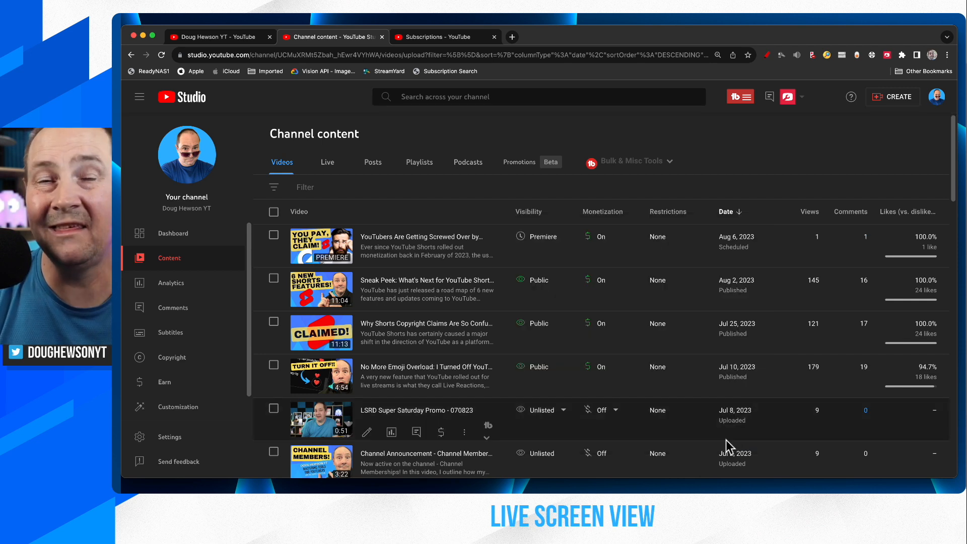
left_click(321, 246)
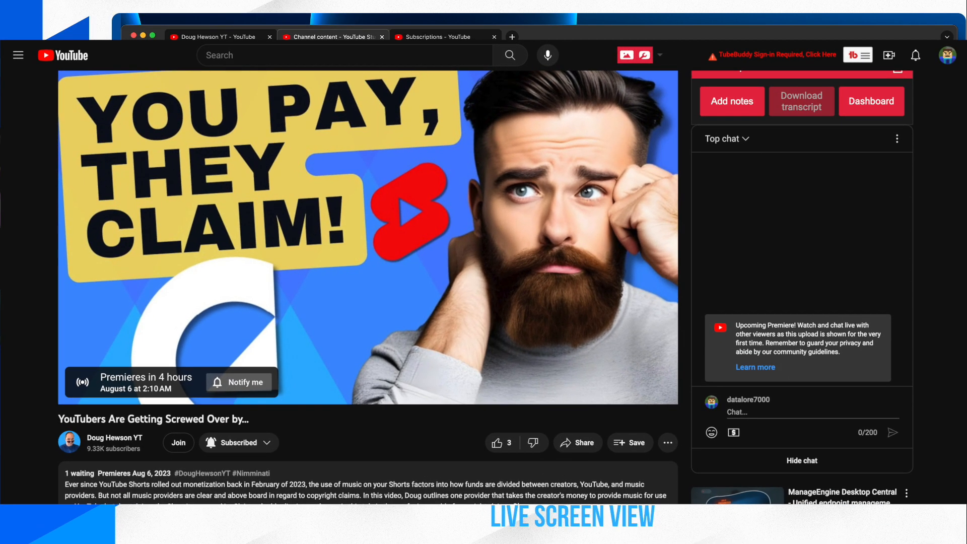